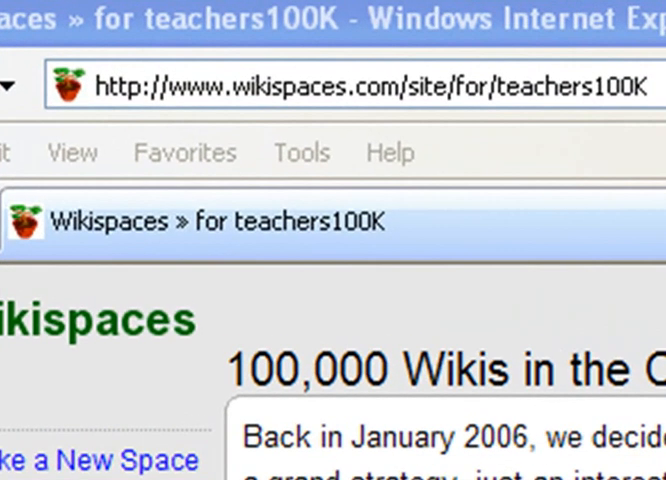
Scroll down to the empty 'Start a Wiki in 30 Seconds' signup form.
scroll("down", 3)
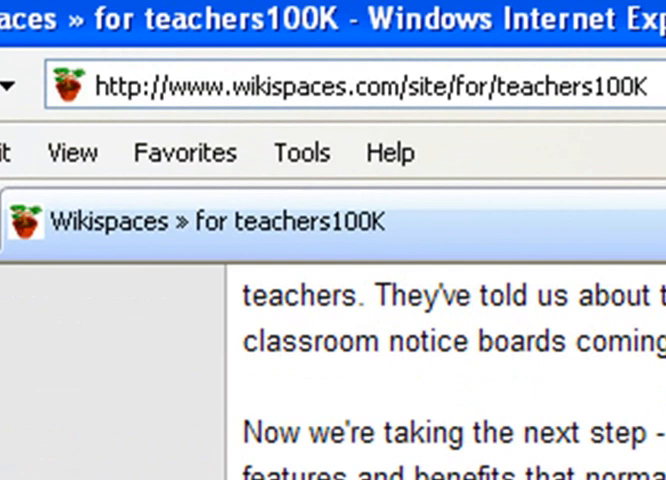
scroll("down", 3)
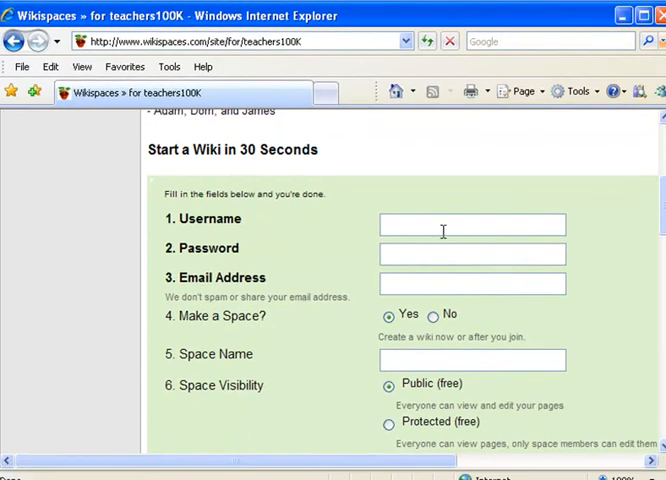
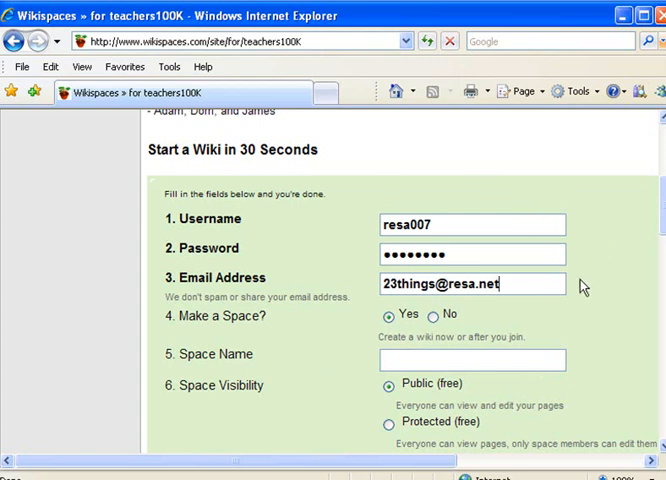
Enter 'wikisfored' as the new space's name.
left_click(472, 360)
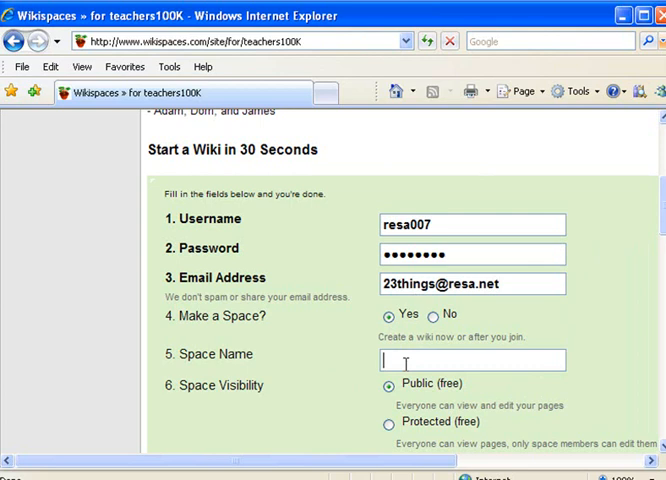
mouse_move(591, 303)
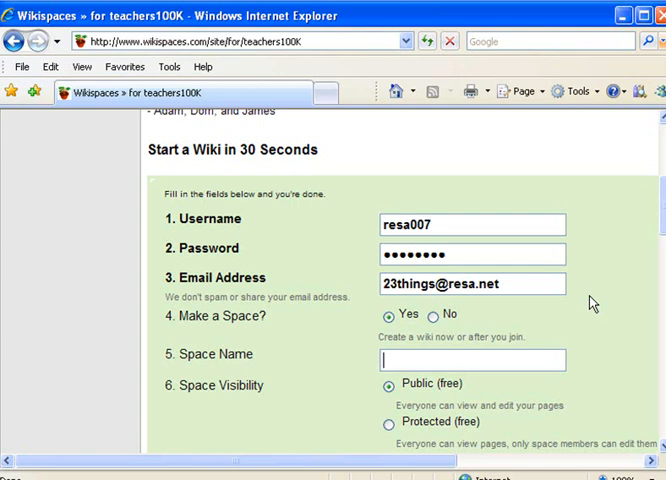
type("wikisf")
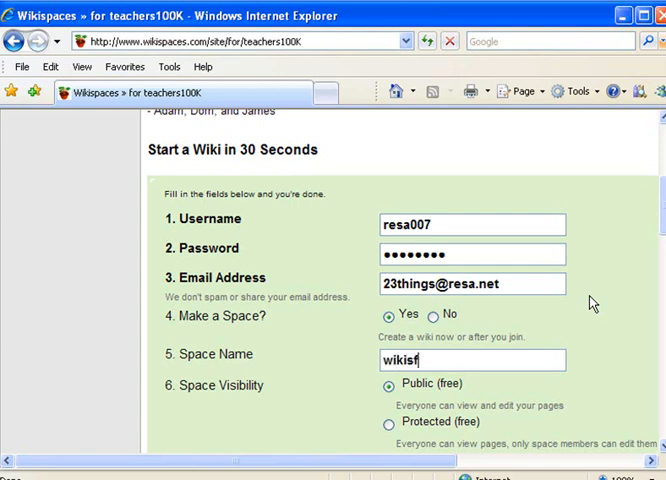
type("ored")
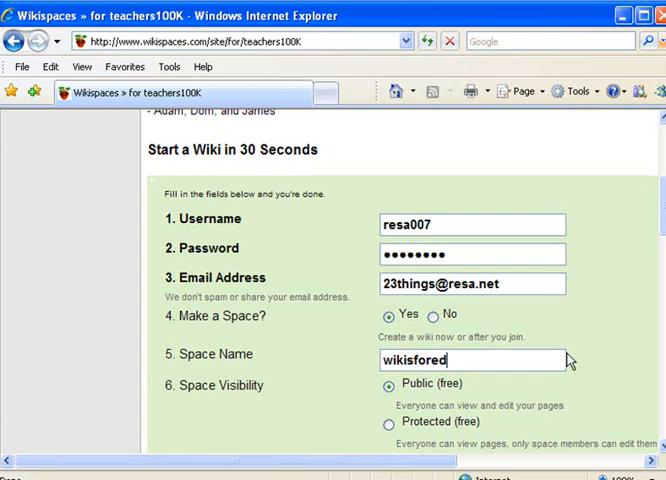
mouse_move(522, 353)
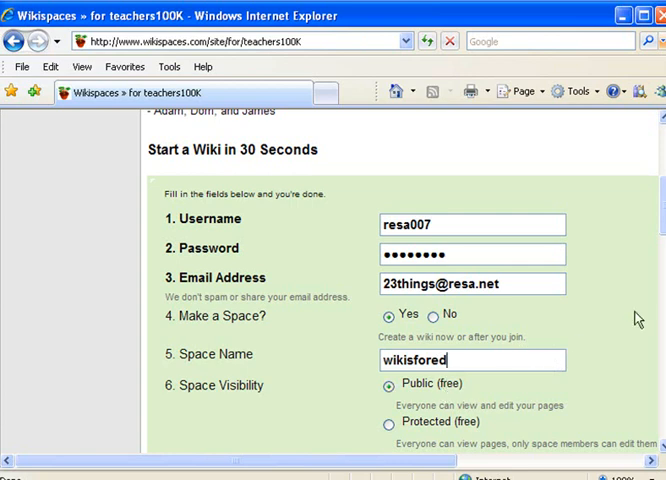
scroll("down", 3)
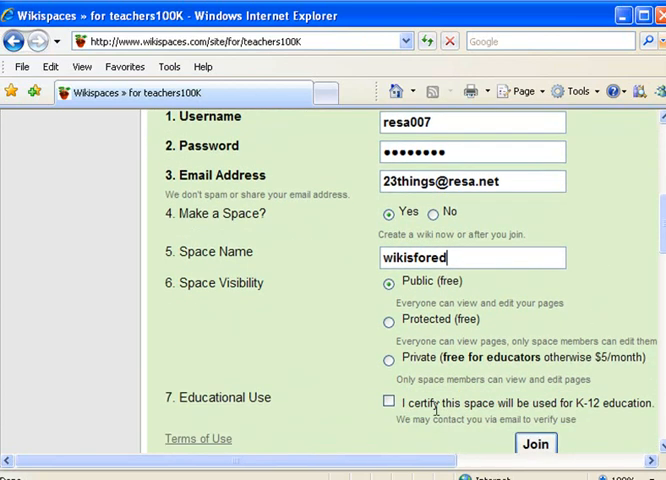
scroll("down", 3)
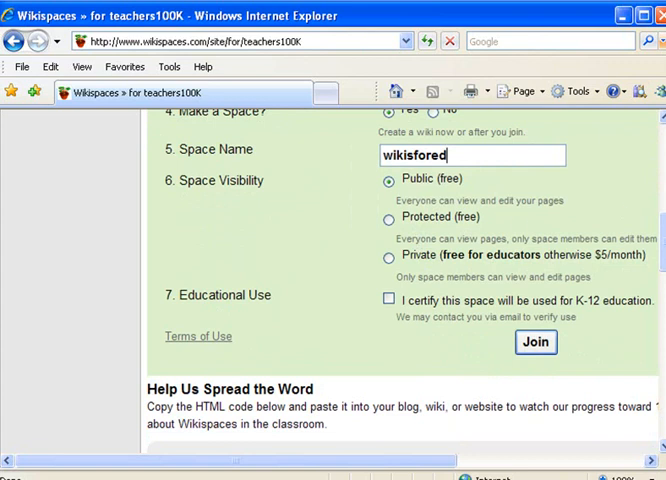
mouse_move(609, 186)
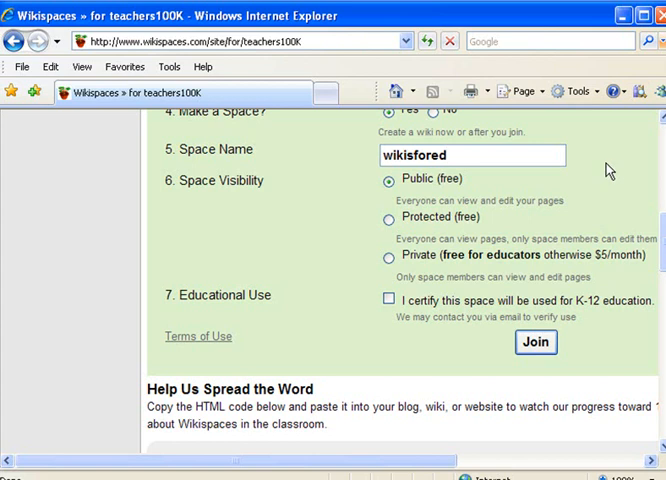
mouse_move(612, 183)
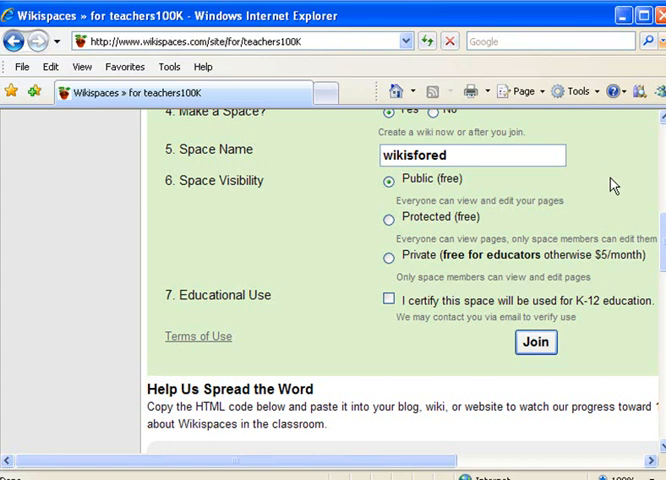
mouse_move(601, 186)
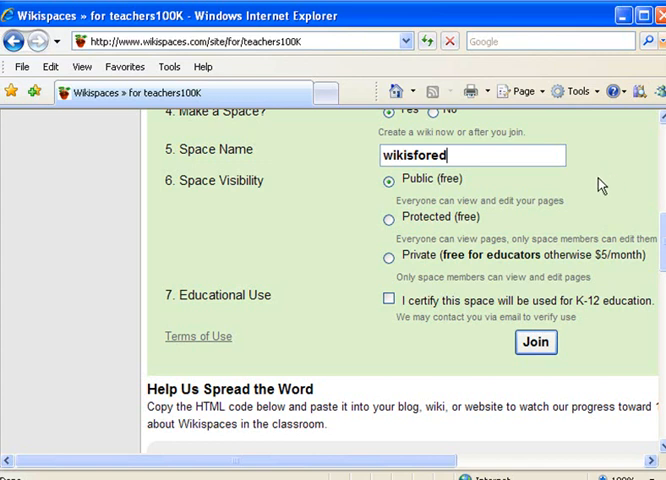
mouse_move(615, 190)
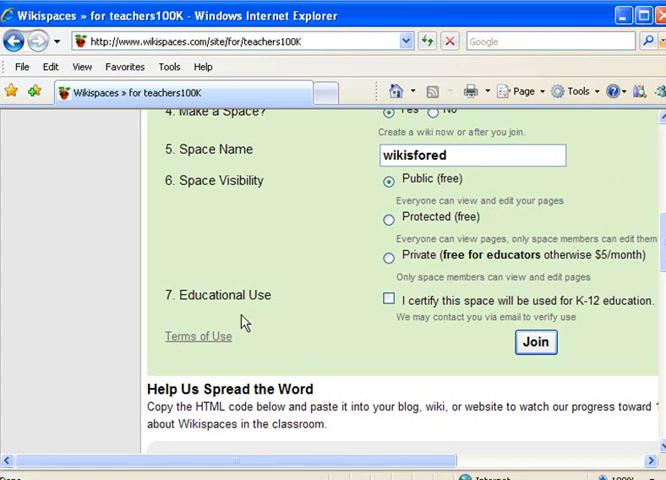
Tick the 'I certify this space will be used for K-12 education' checkbox.
left_click(388, 298)
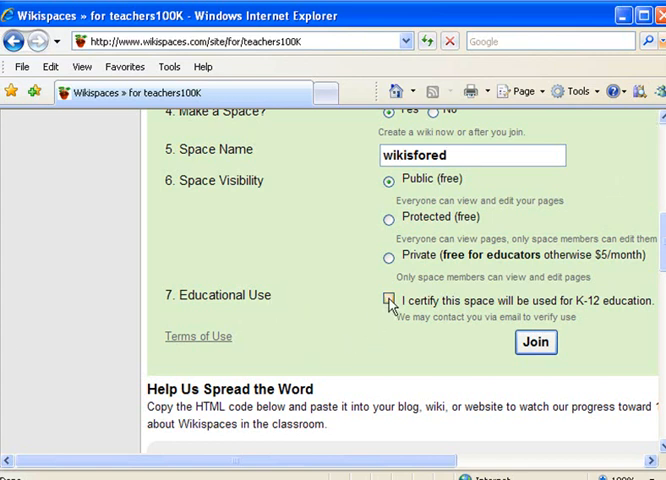
left_click(388, 299)
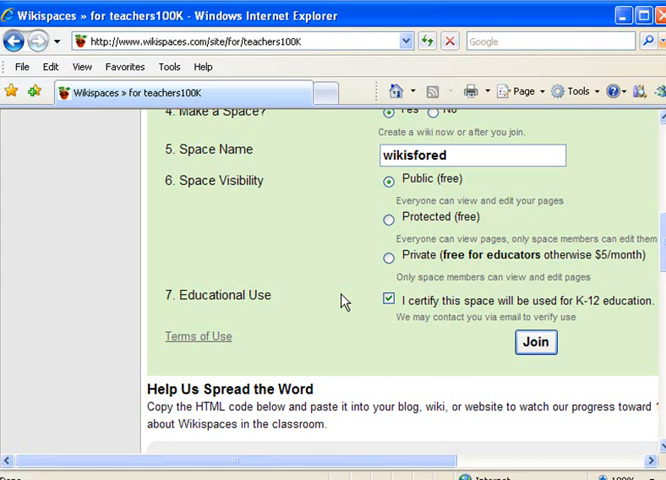
mouse_move(570, 361)
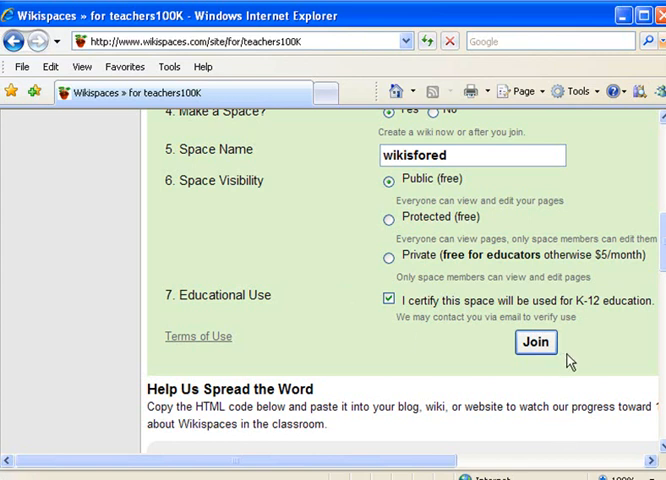